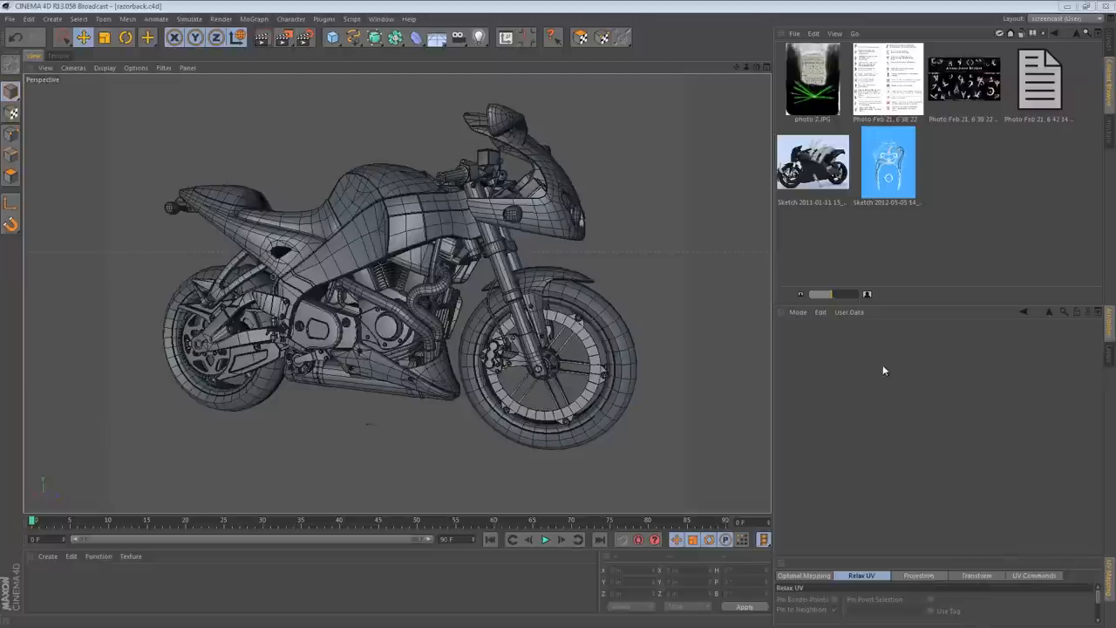
pyautogui.moveTo(837, 277)
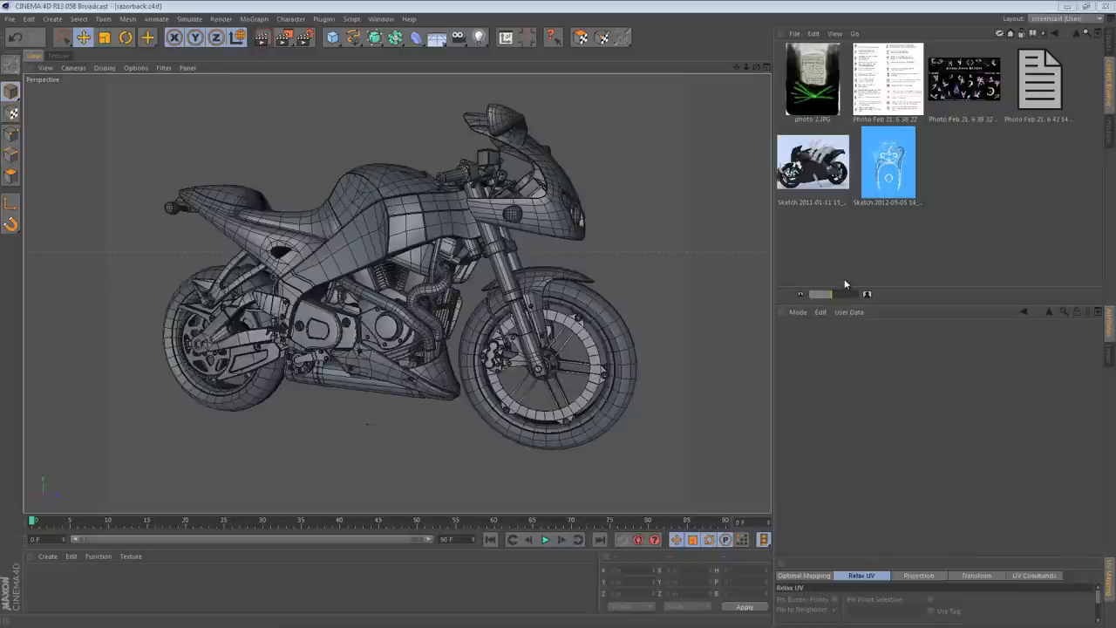
pyautogui.moveTo(850, 281)
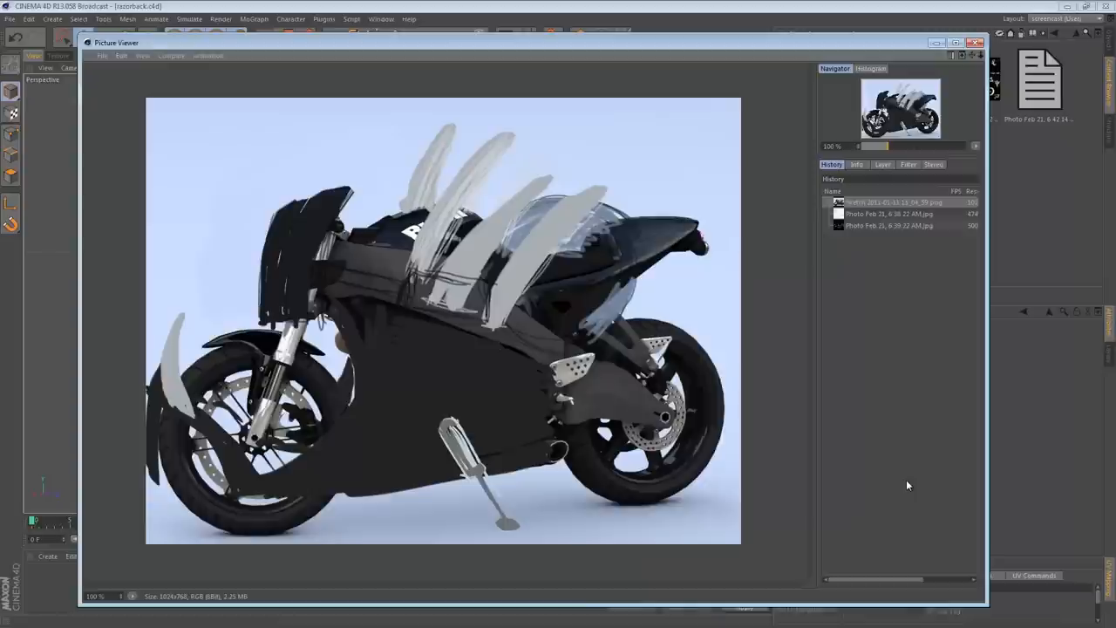
pyautogui.moveTo(982, 401)
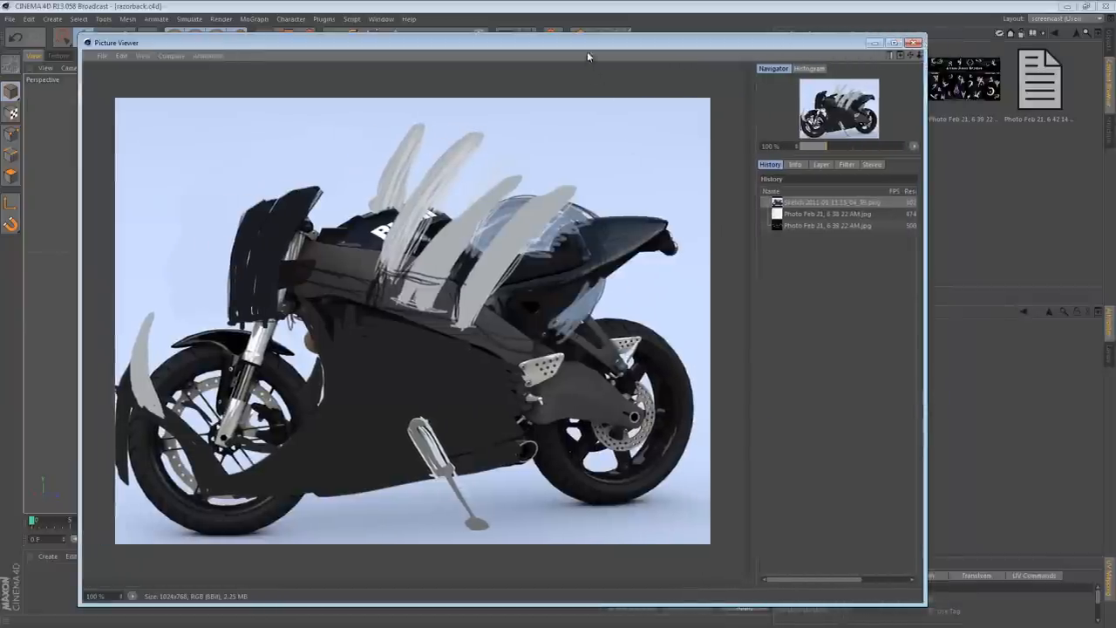
# Reposition the concept sketch viewer, then orbit the motorcycle to view it from behind
pyautogui.moveTo(589, 41); pyautogui.dragTo(523, 29)
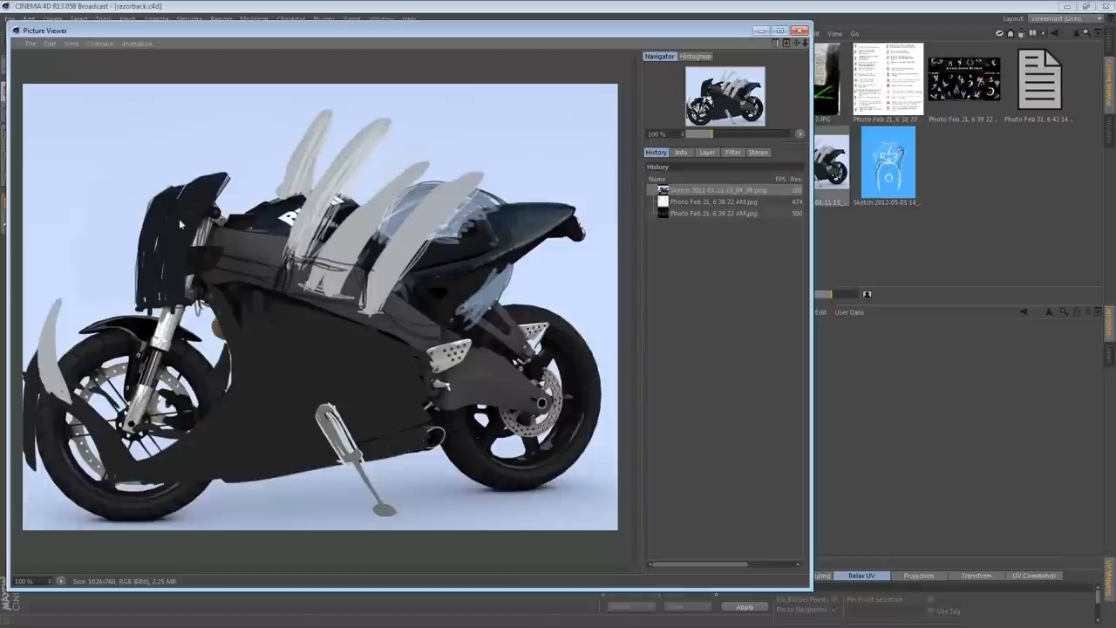
pyautogui.moveTo(114, 320)
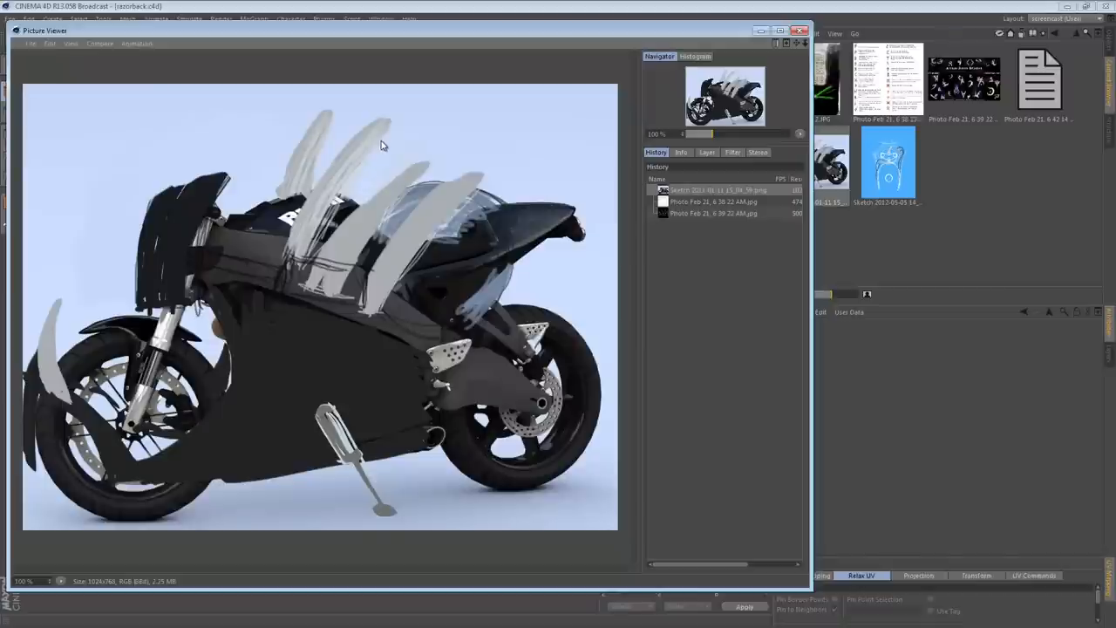
pyautogui.moveTo(529, 212)
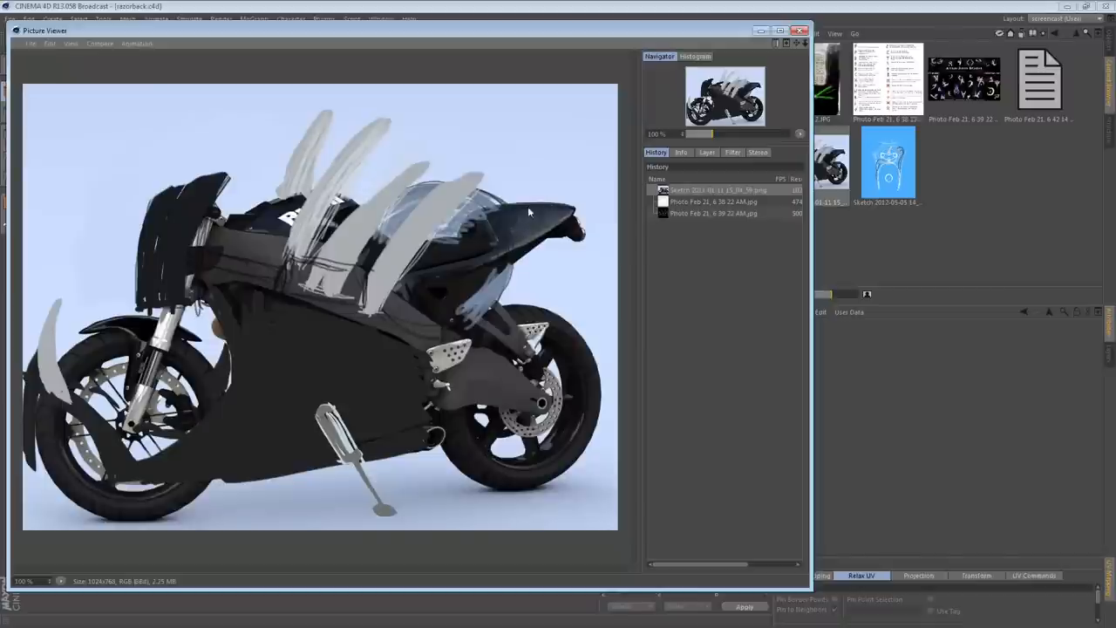
pyautogui.moveTo(338, 295)
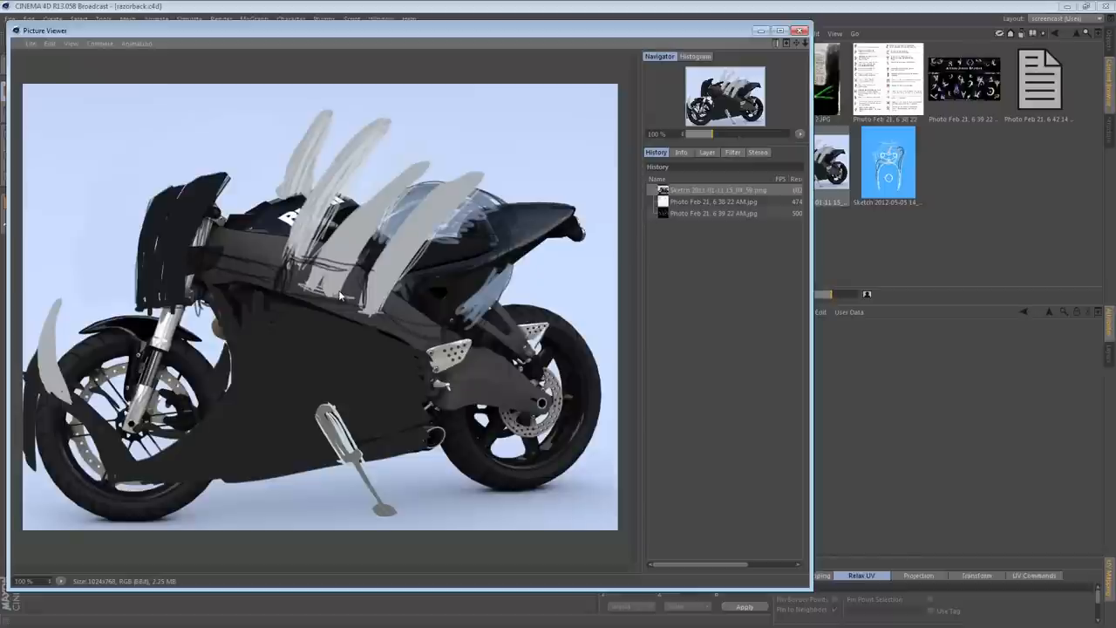
pyautogui.moveTo(301, 277)
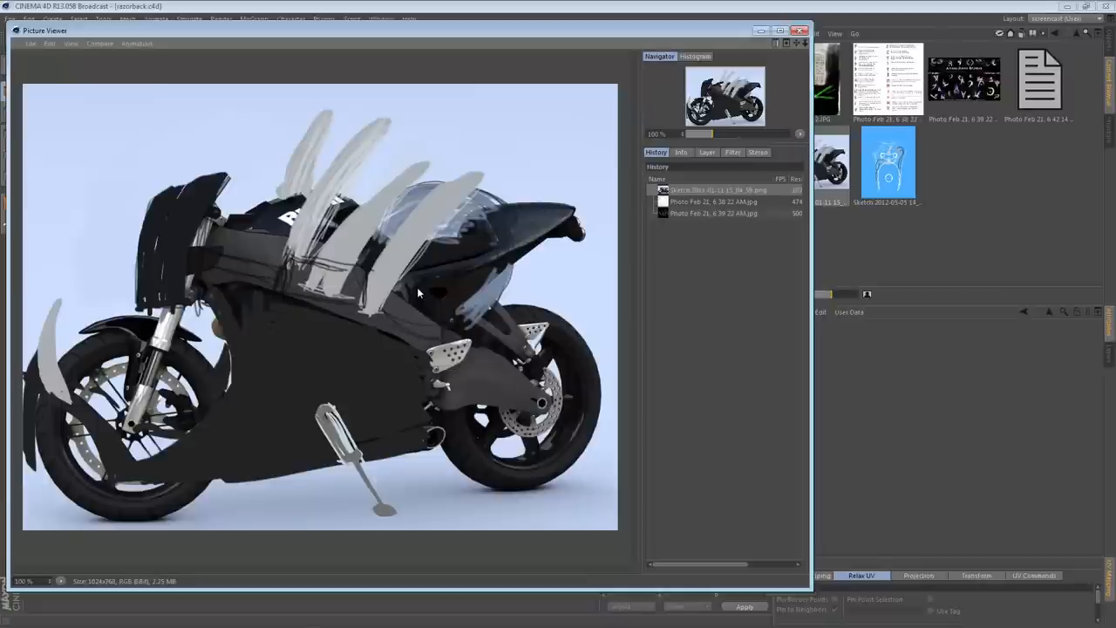
pyautogui.moveTo(412, 314)
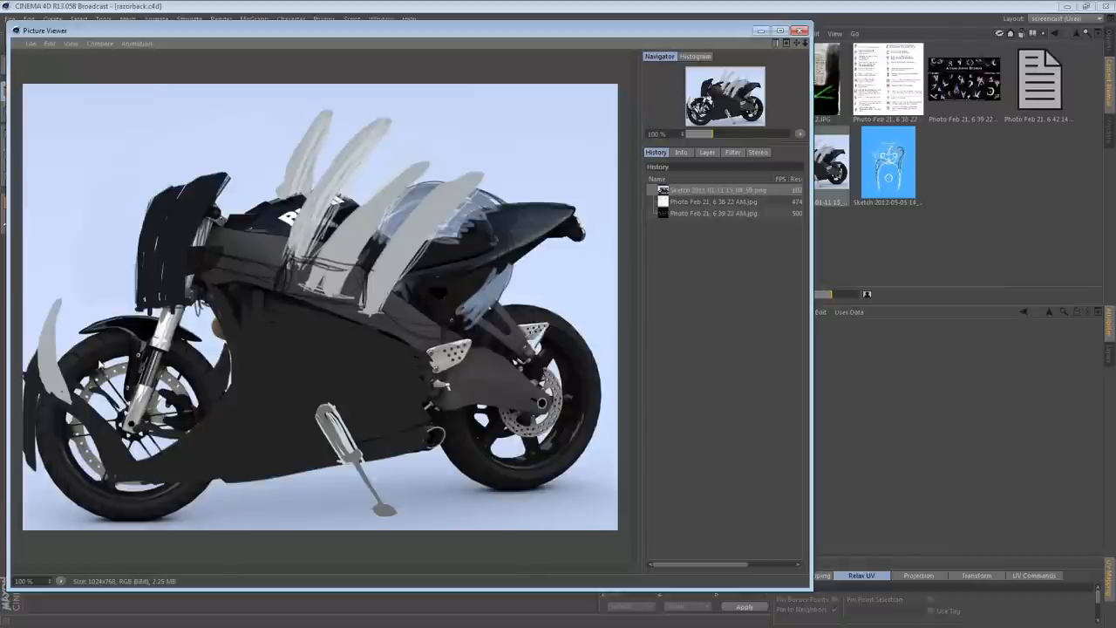
pyautogui.moveTo(24, 471)
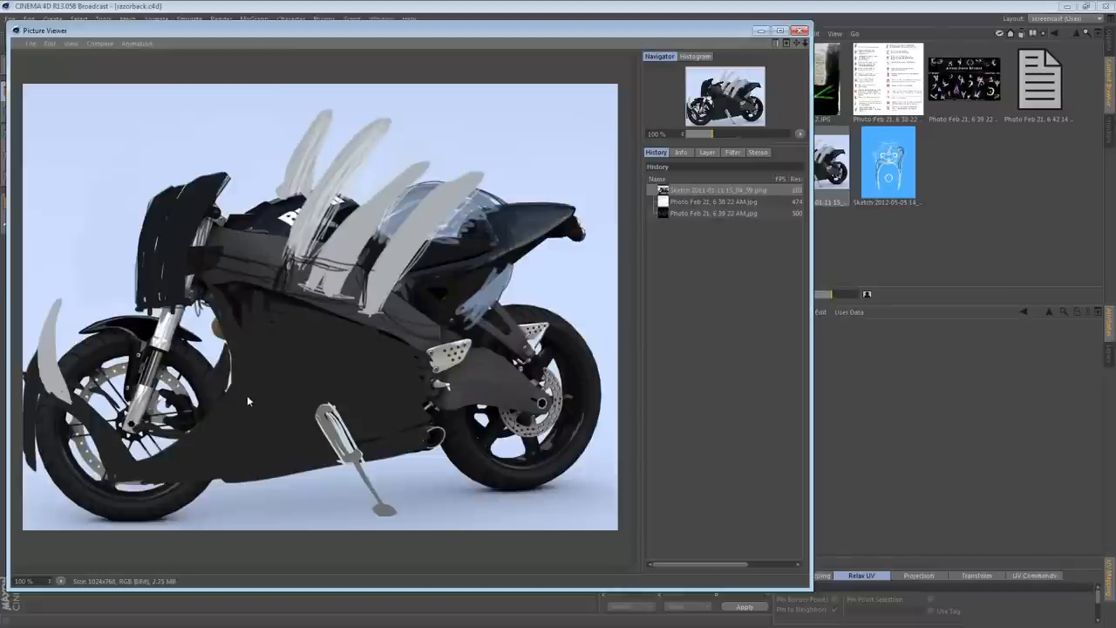
pyautogui.moveTo(251, 382)
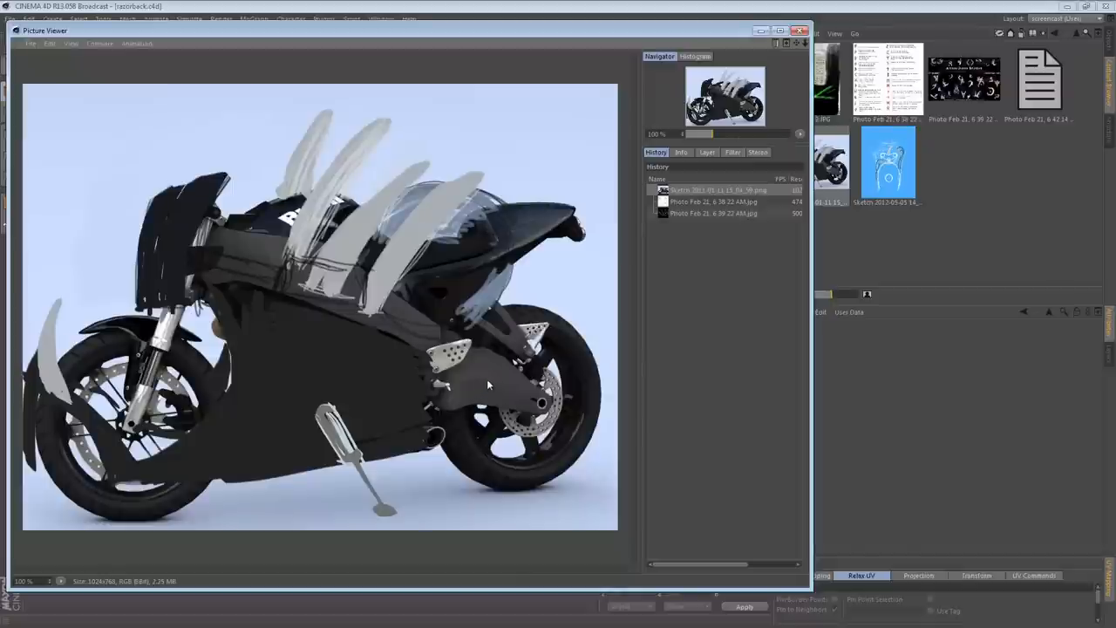
pyautogui.moveTo(492, 394)
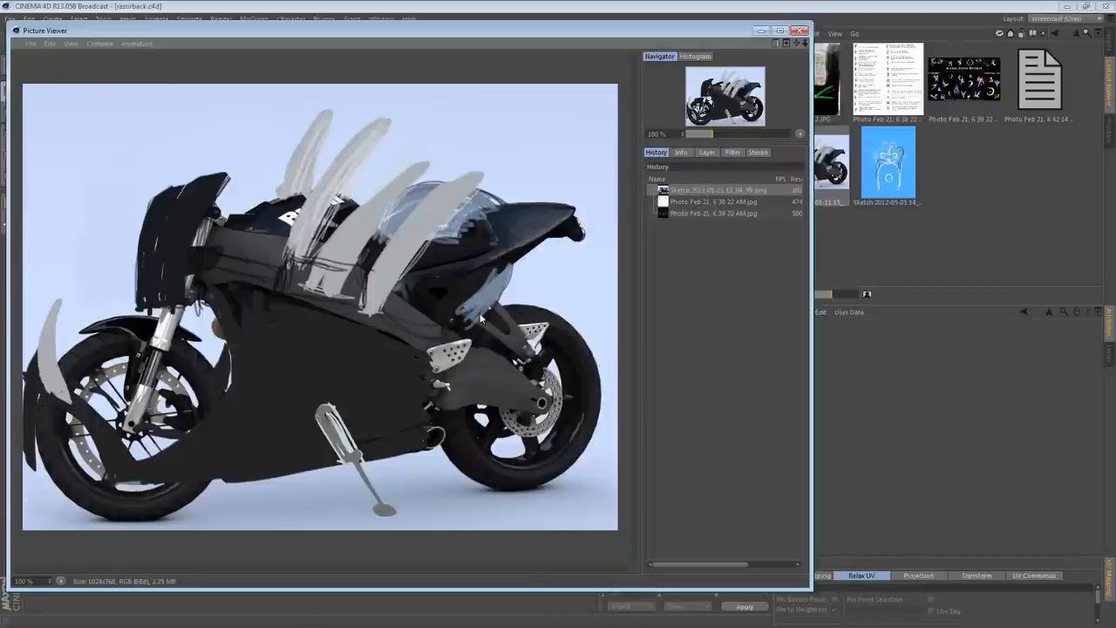
pyautogui.moveTo(472, 311)
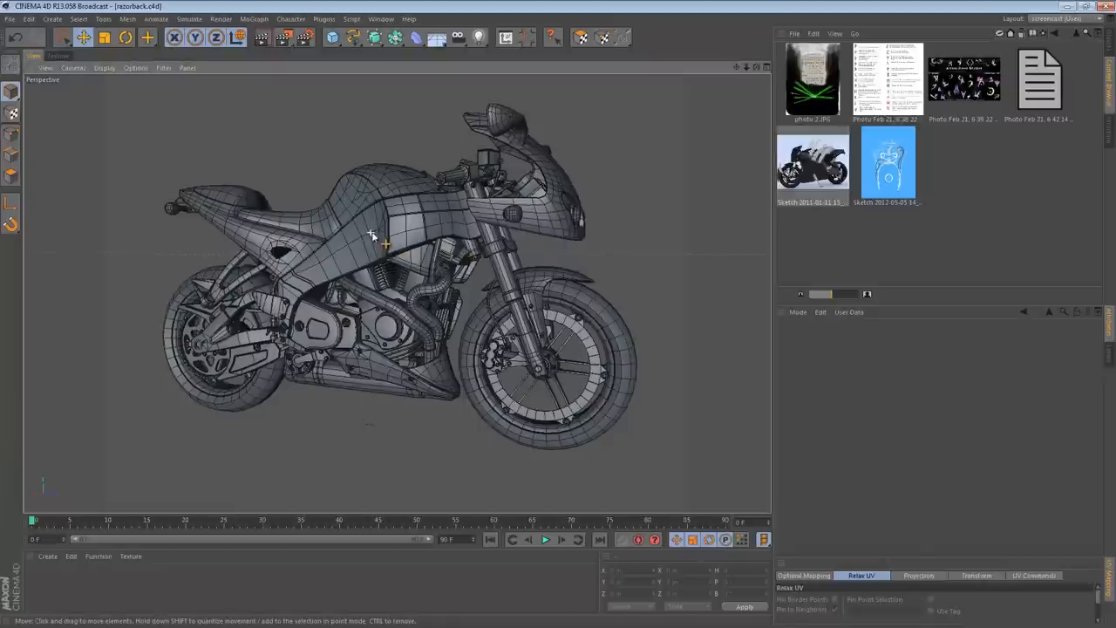
pyautogui.moveTo(371, 235); pyautogui.dragTo(414, 239)
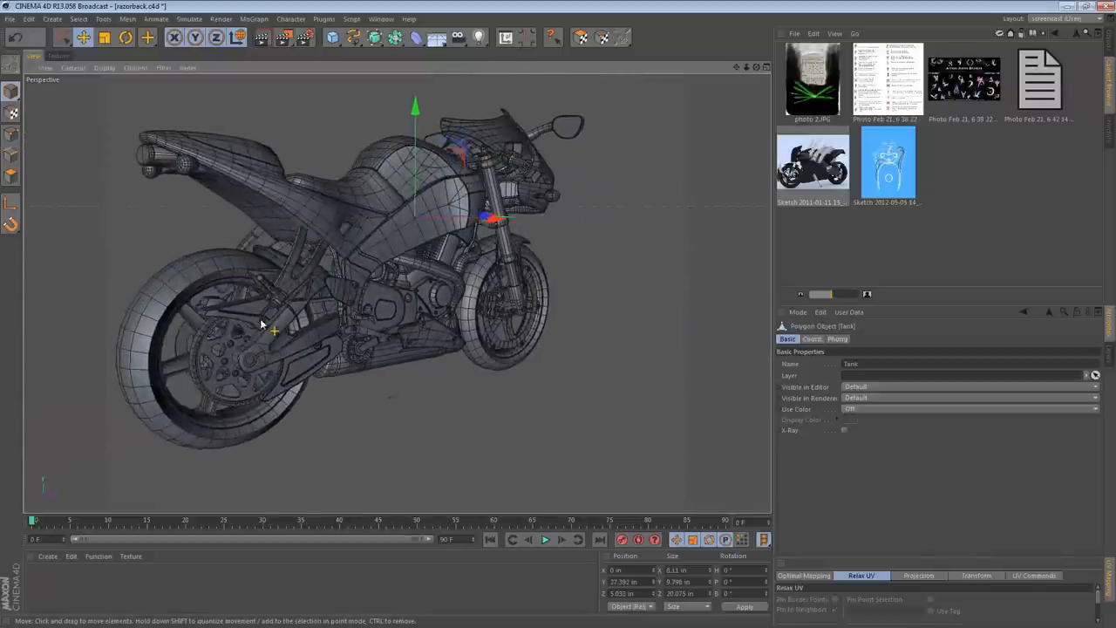
pyautogui.scroll(-3)
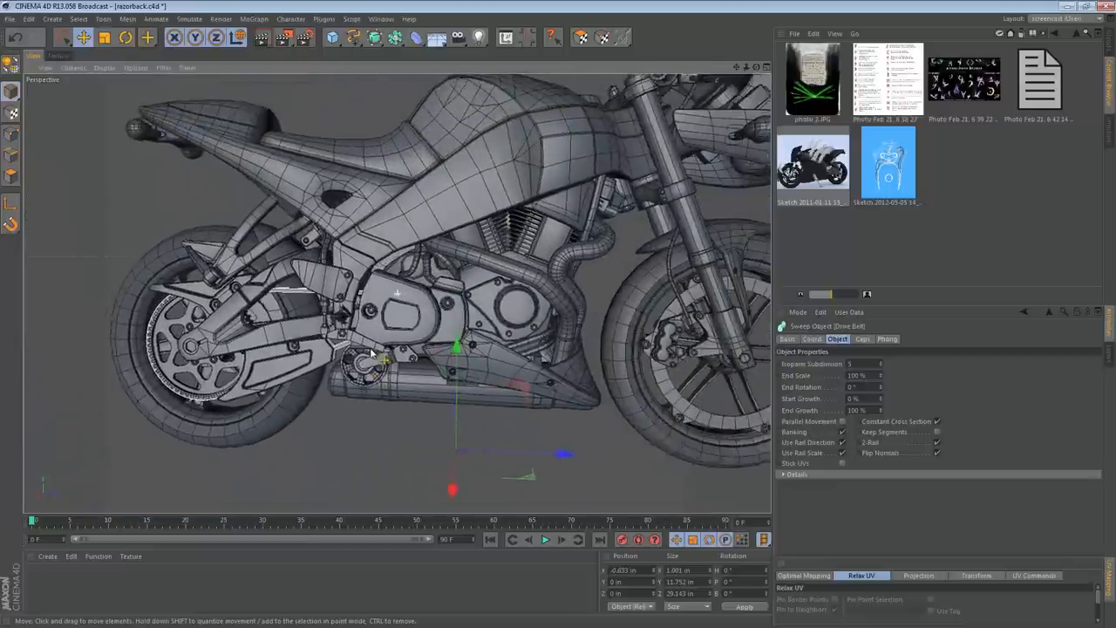
pyautogui.moveTo(371, 354); pyautogui.dragTo(502, 301)
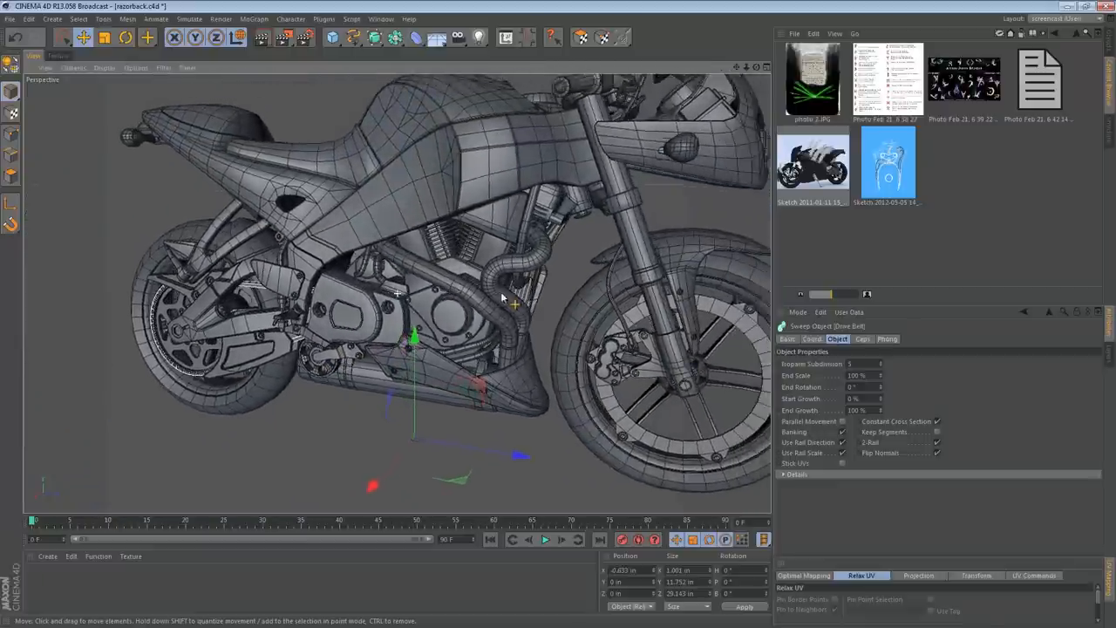
pyautogui.moveTo(501, 297); pyautogui.dragTo(462, 279)
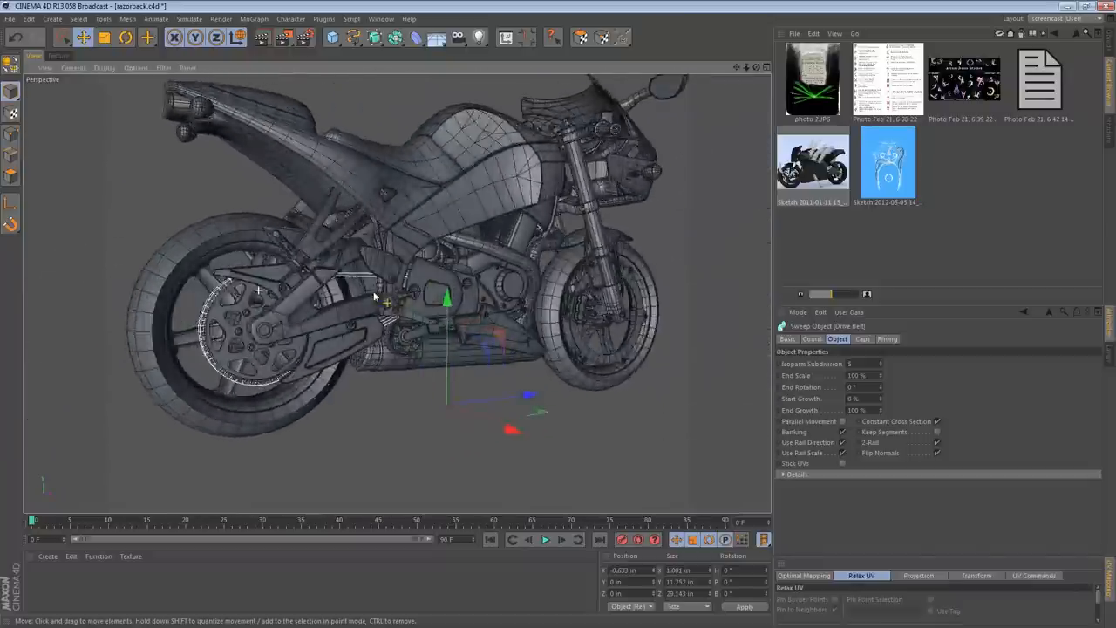
pyautogui.moveTo(375, 296); pyautogui.dragTo(562, 288)
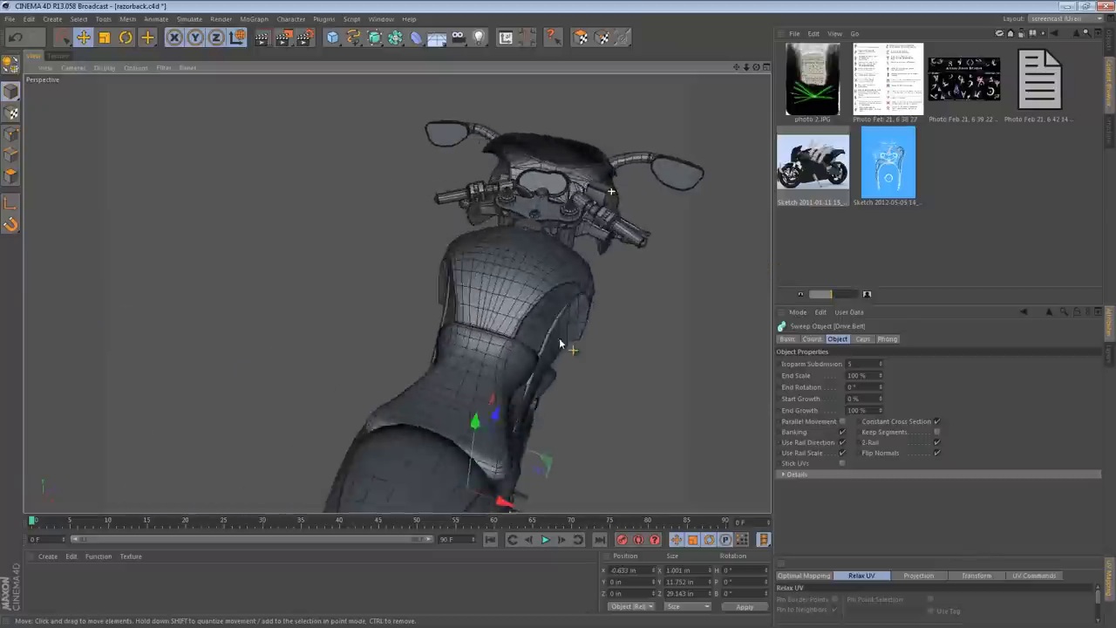
pyautogui.moveTo(557, 349); pyautogui.dragTo(501, 183)
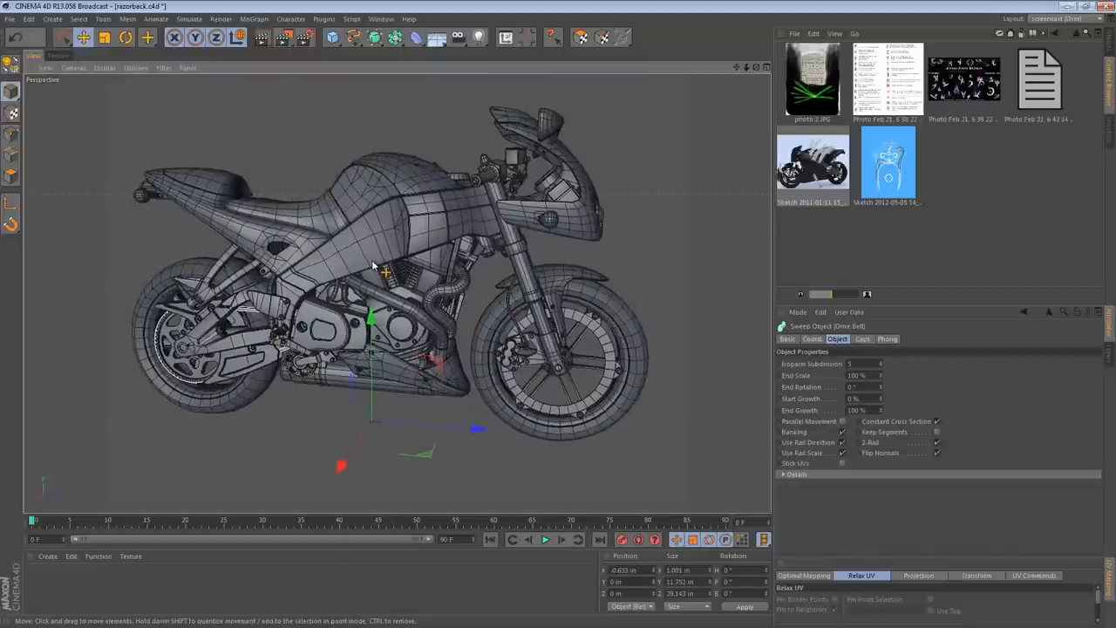
pyautogui.moveTo(340, 281)
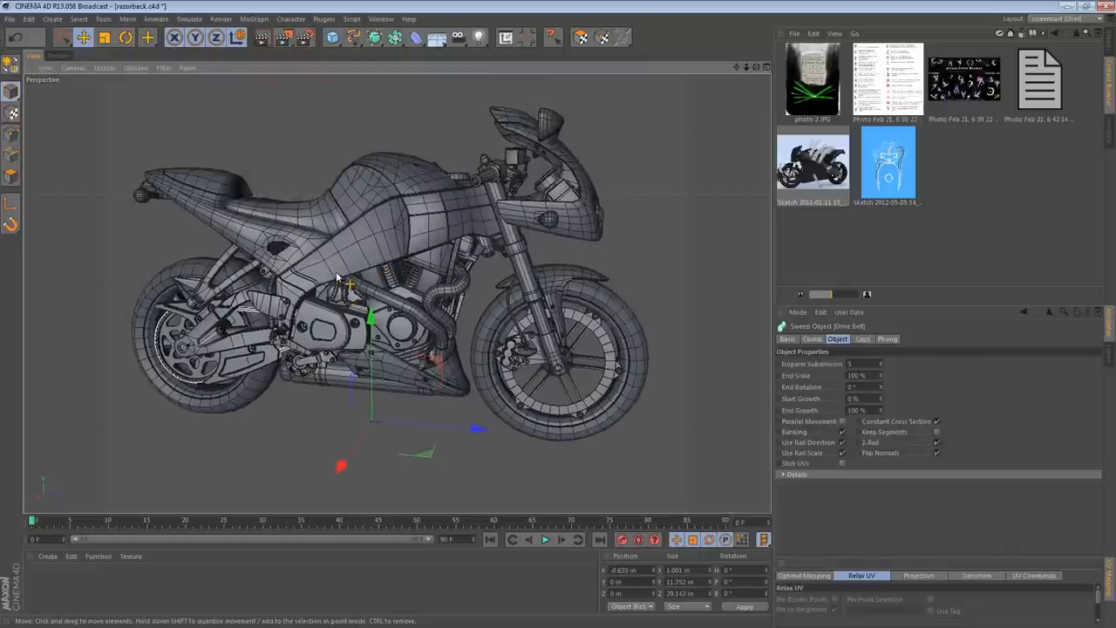
pyautogui.moveTo(349, 279)
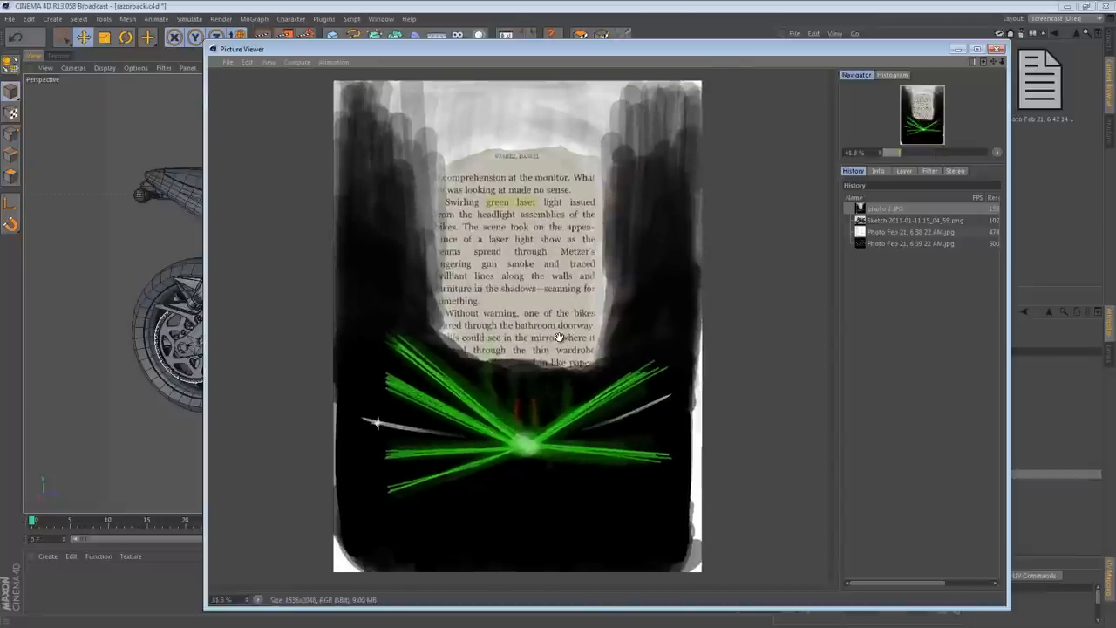
pyautogui.moveTo(736, 266)
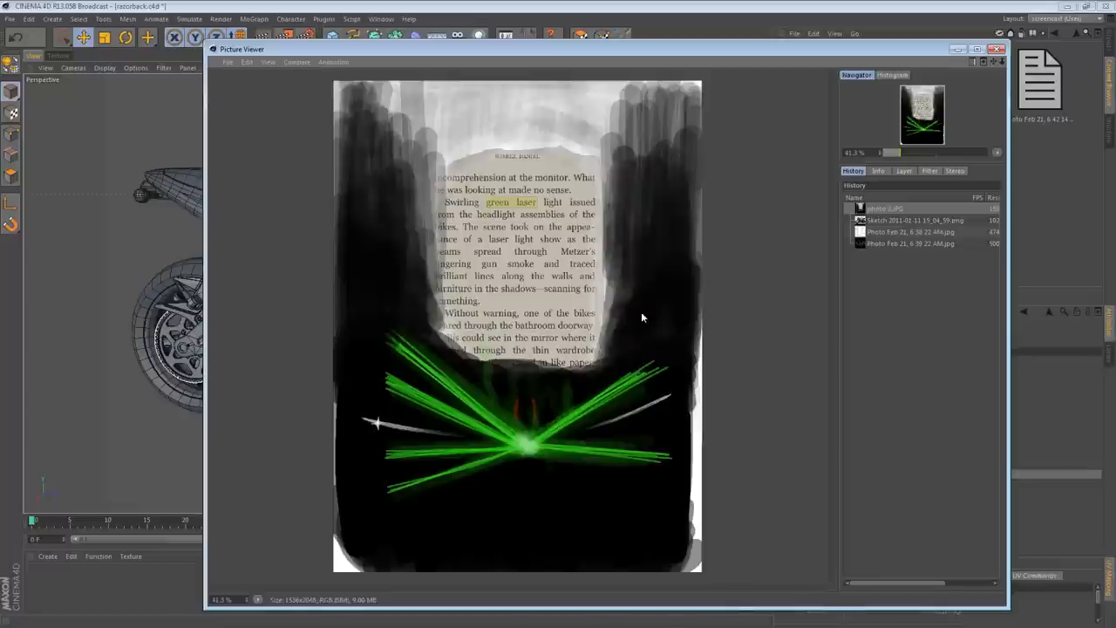
pyautogui.moveTo(613, 311)
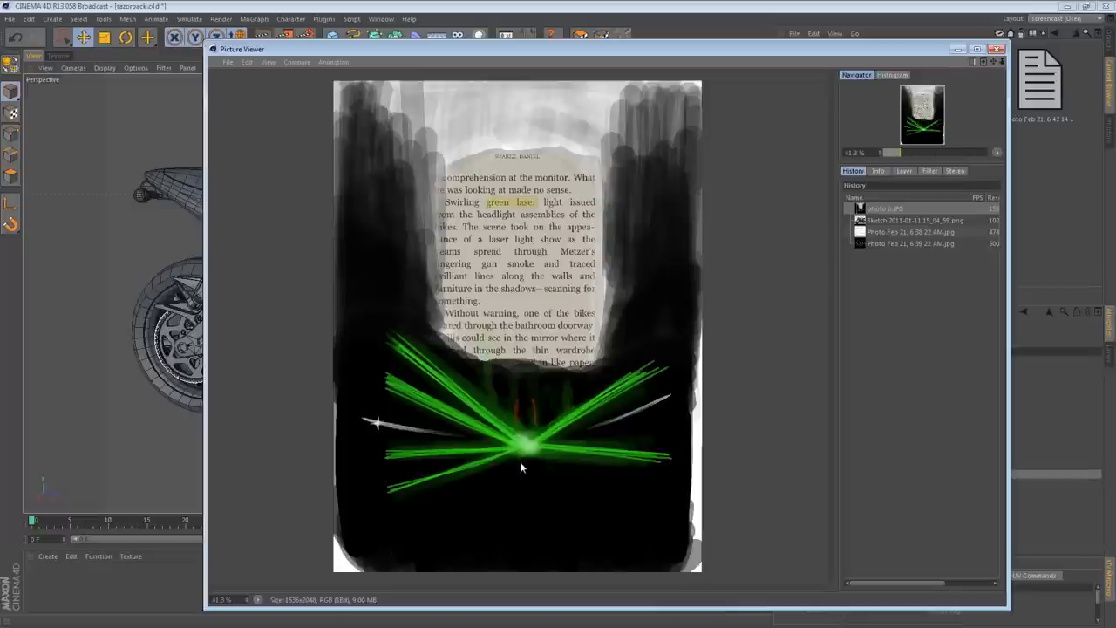
pyautogui.moveTo(389, 345)
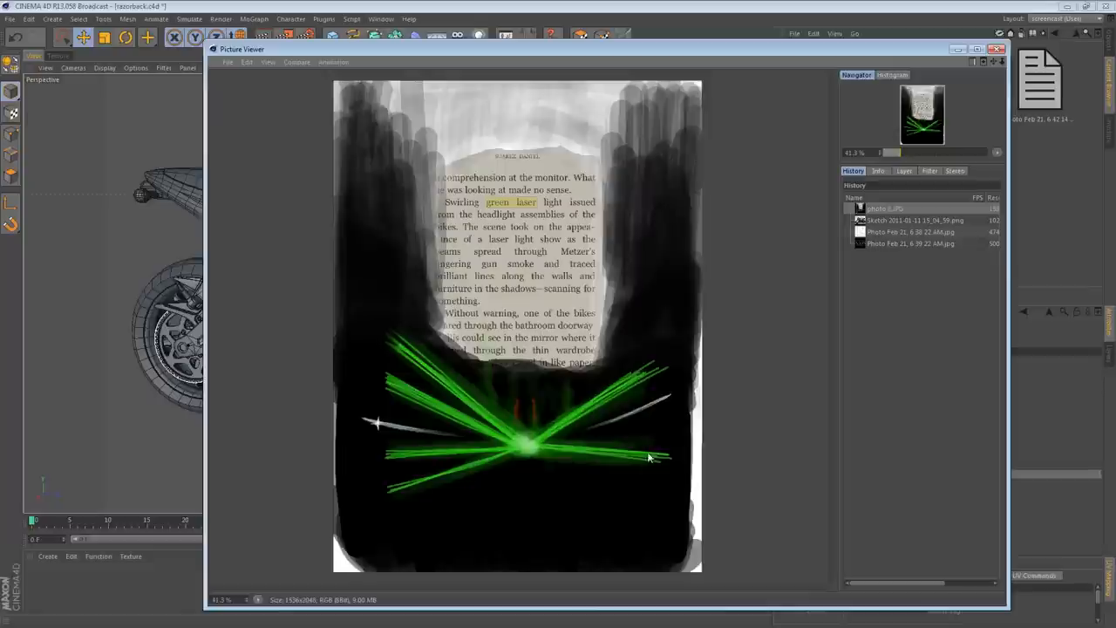
pyautogui.moveTo(519, 417)
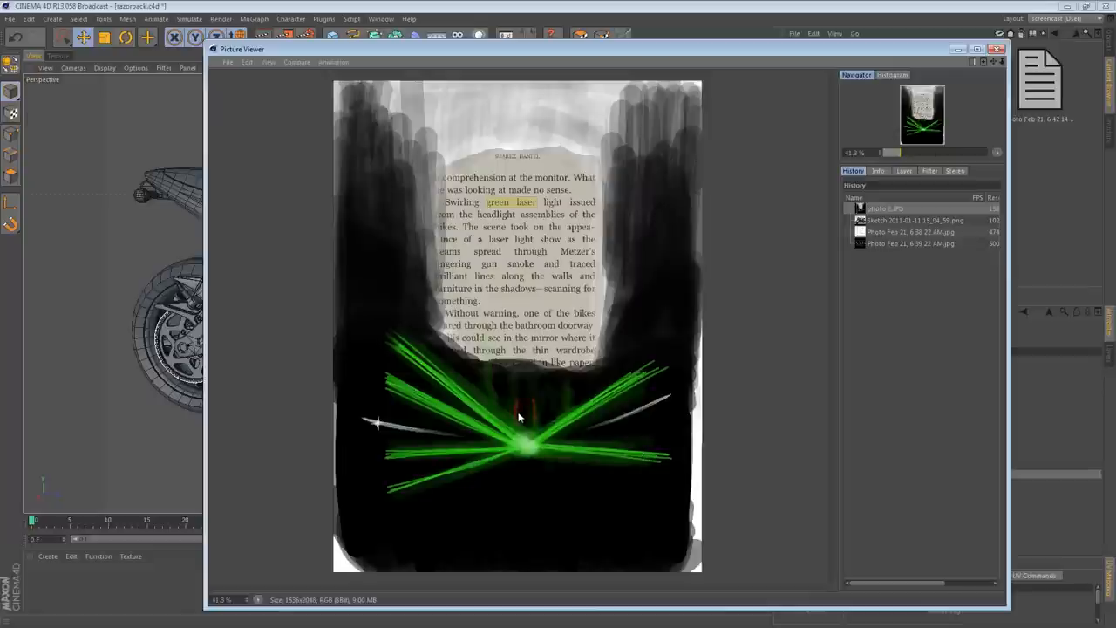
pyautogui.moveTo(536, 431)
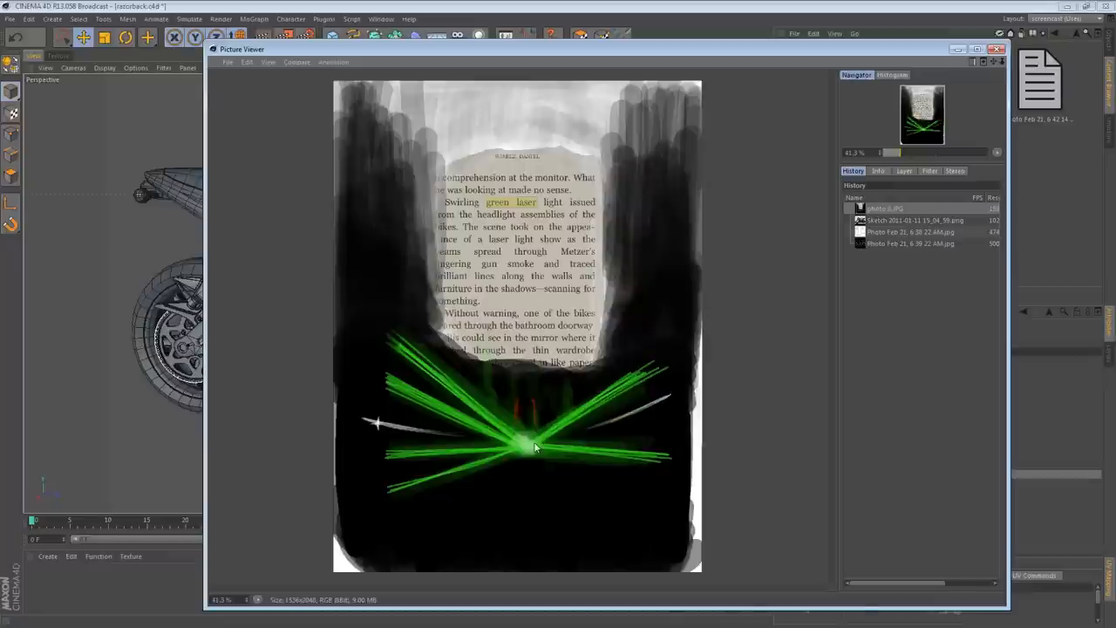
pyautogui.moveTo(521, 413)
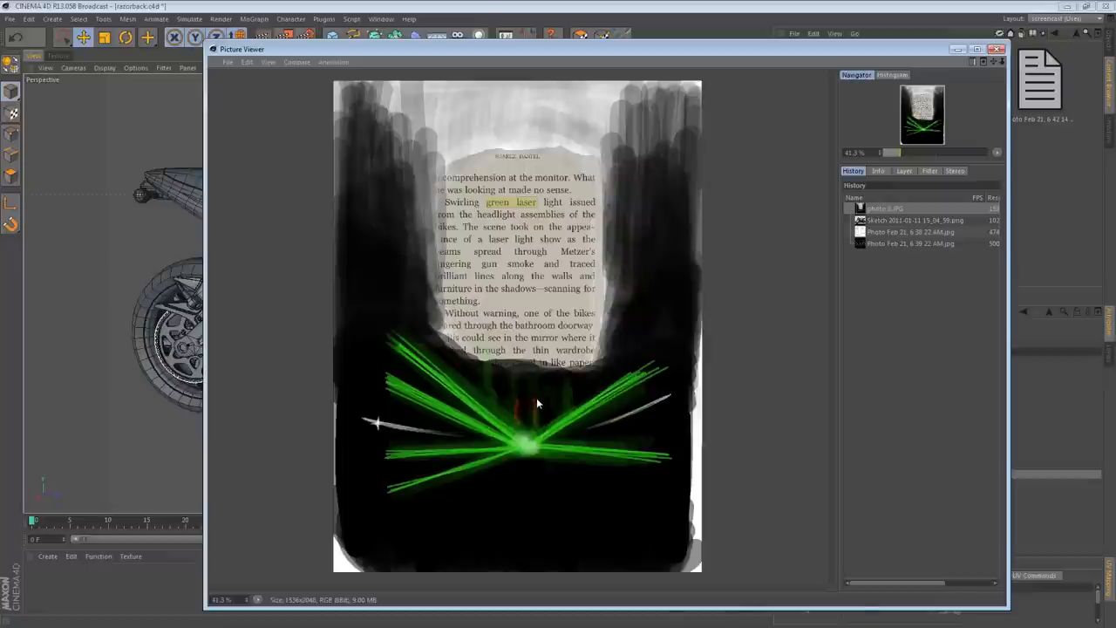
pyautogui.moveTo(542, 396)
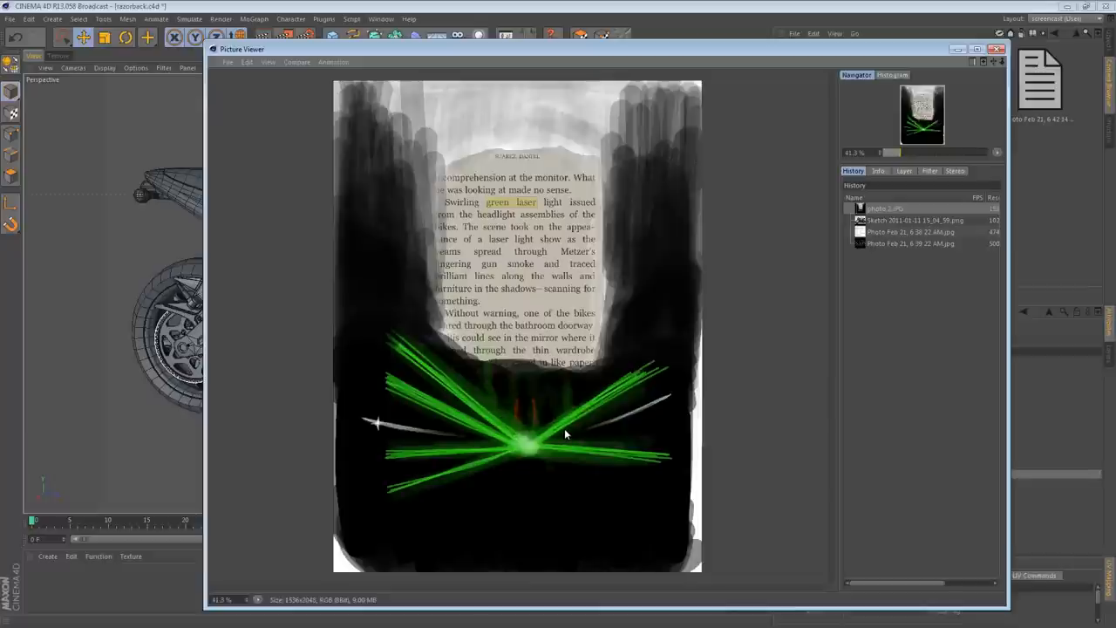
pyautogui.moveTo(506, 453)
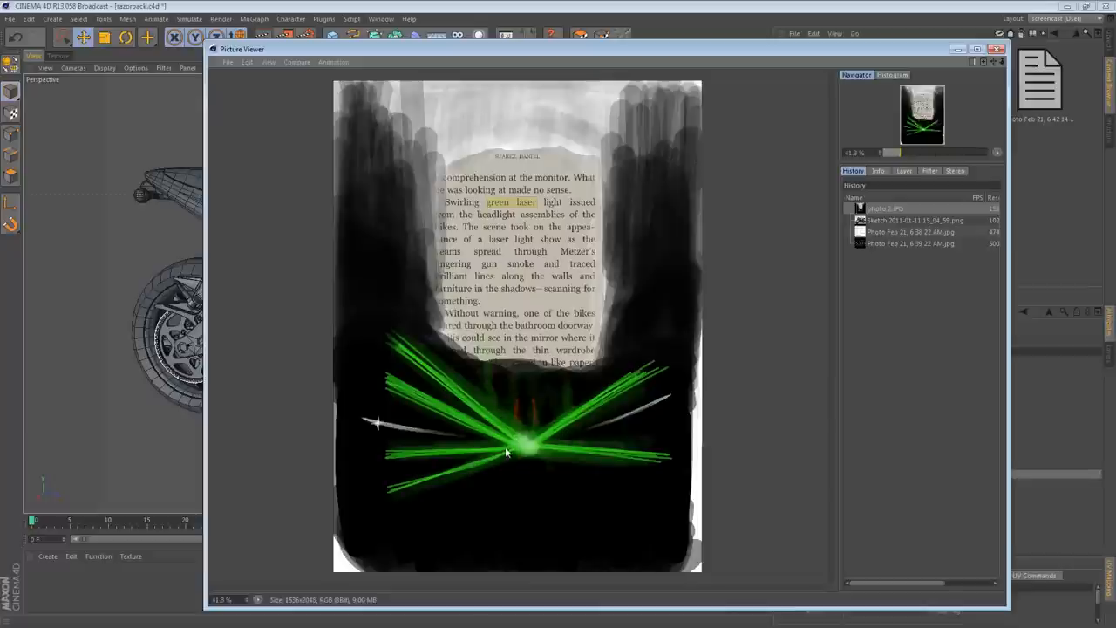
pyautogui.moveTo(452, 440)
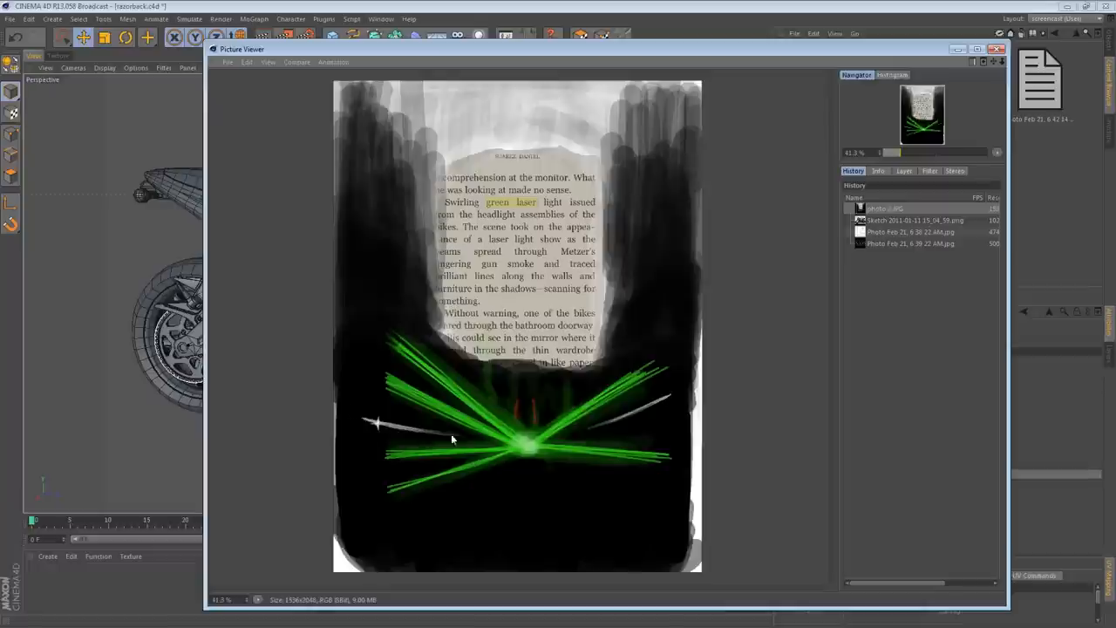
pyautogui.moveTo(548, 447)
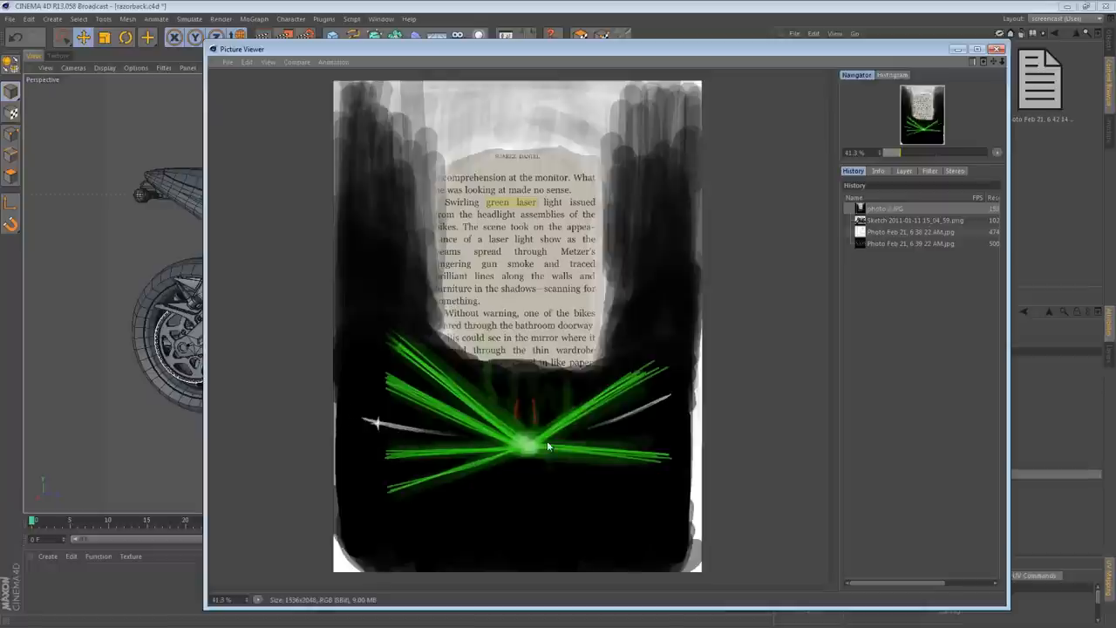
pyautogui.moveTo(616, 388)
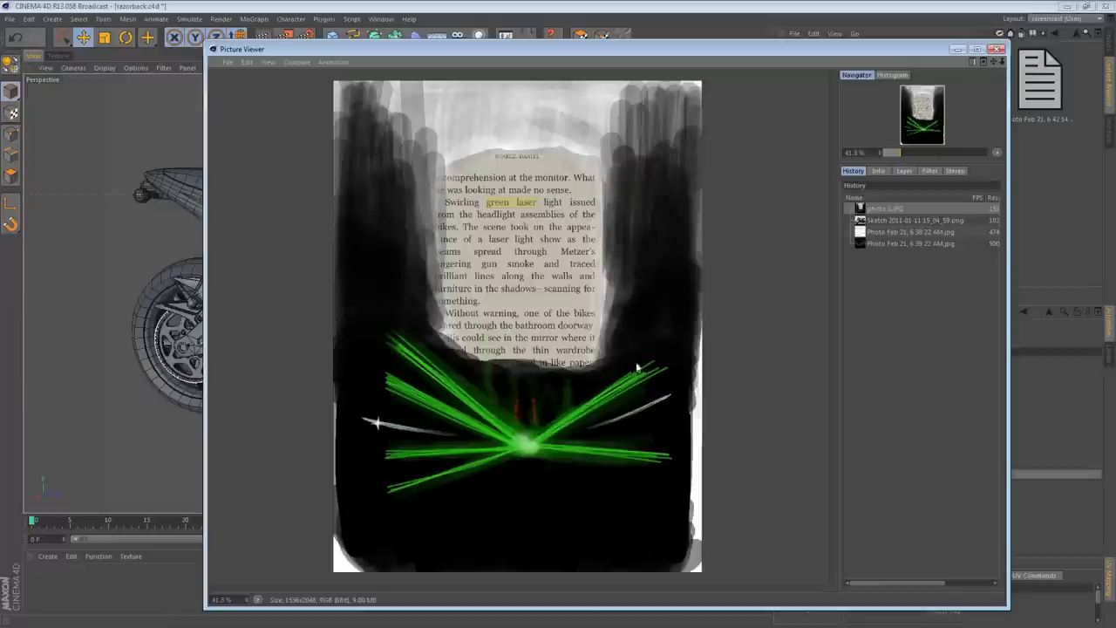
pyautogui.moveTo(614, 524)
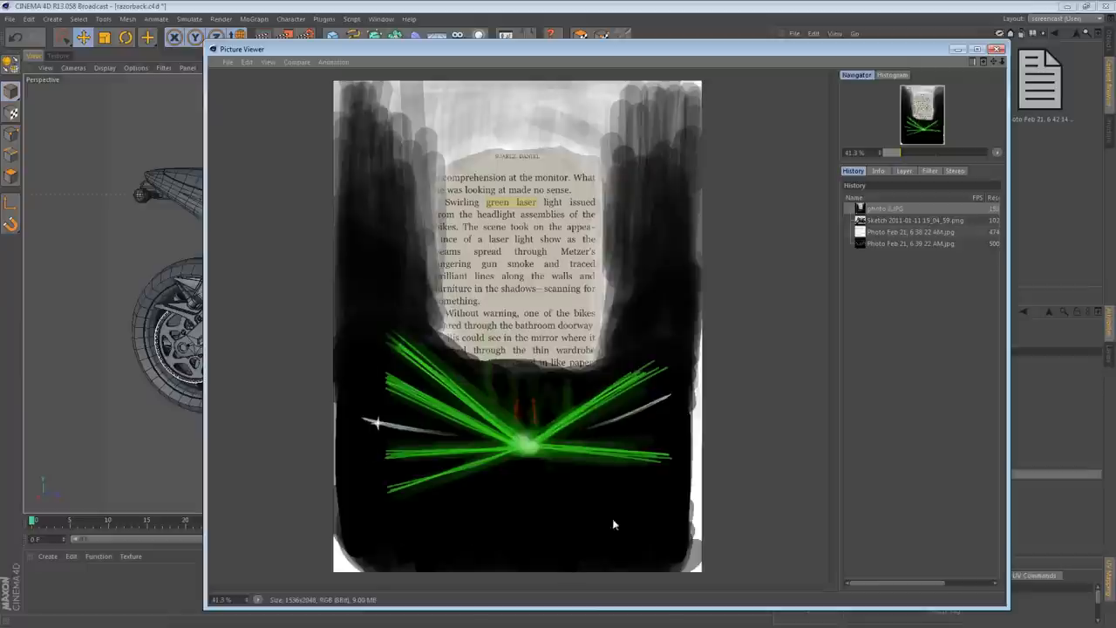
pyautogui.moveTo(1015, 54)
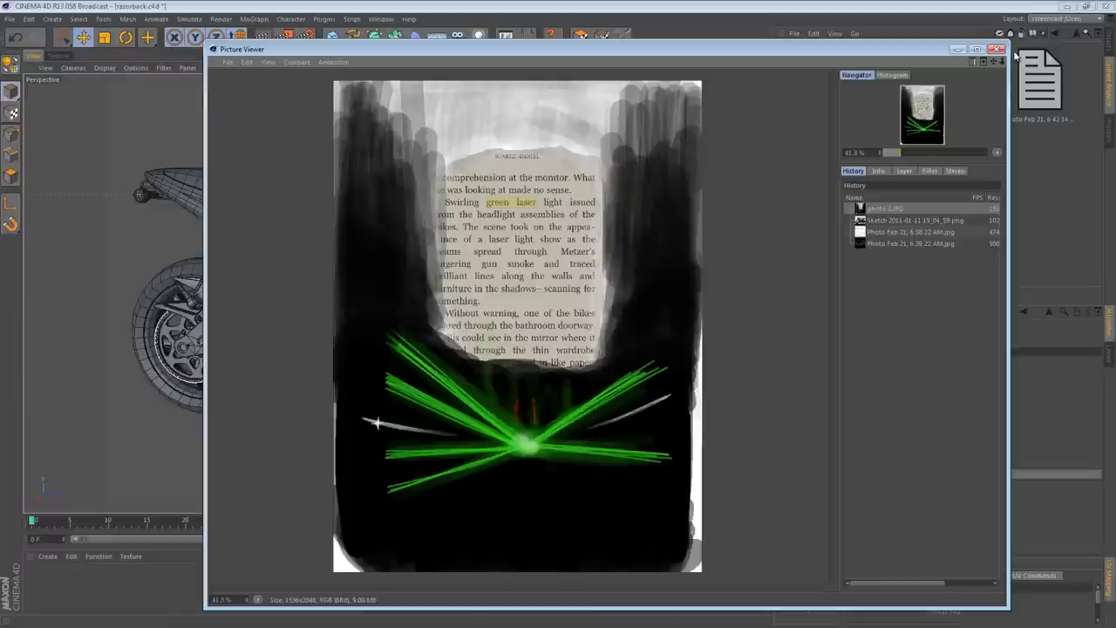
# Close the green laser concept sketch viewer
pyautogui.click(998, 49)
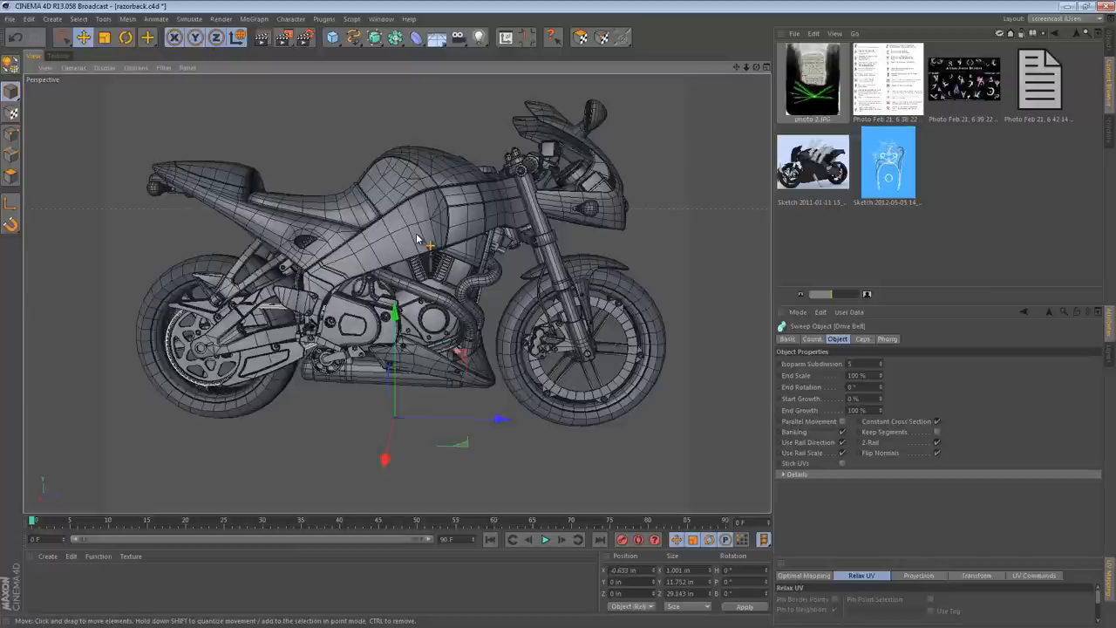
# Open the rune meaning chart image and confirm reloading the already viewed chart
pyautogui.doubleClick(887, 79)
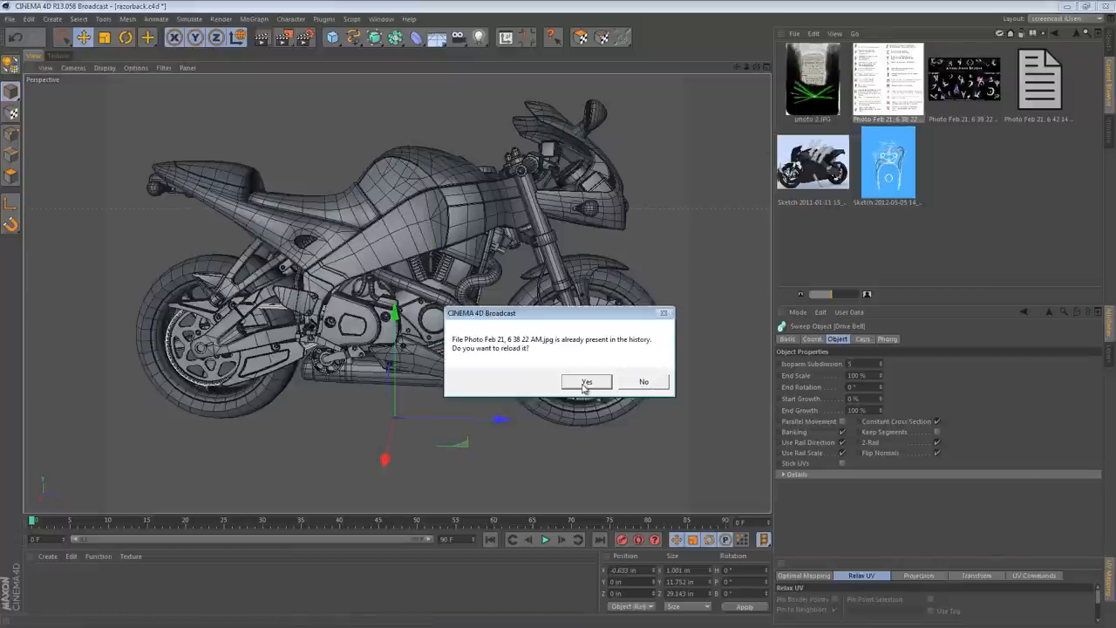
pyautogui.click(586, 381)
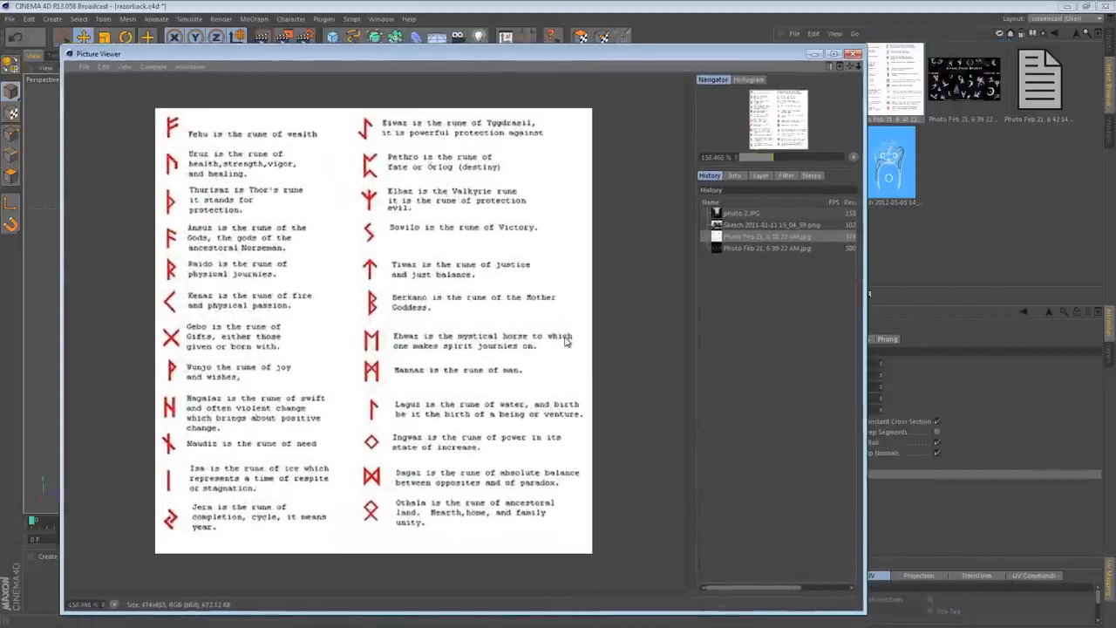
pyautogui.moveTo(750, 54)
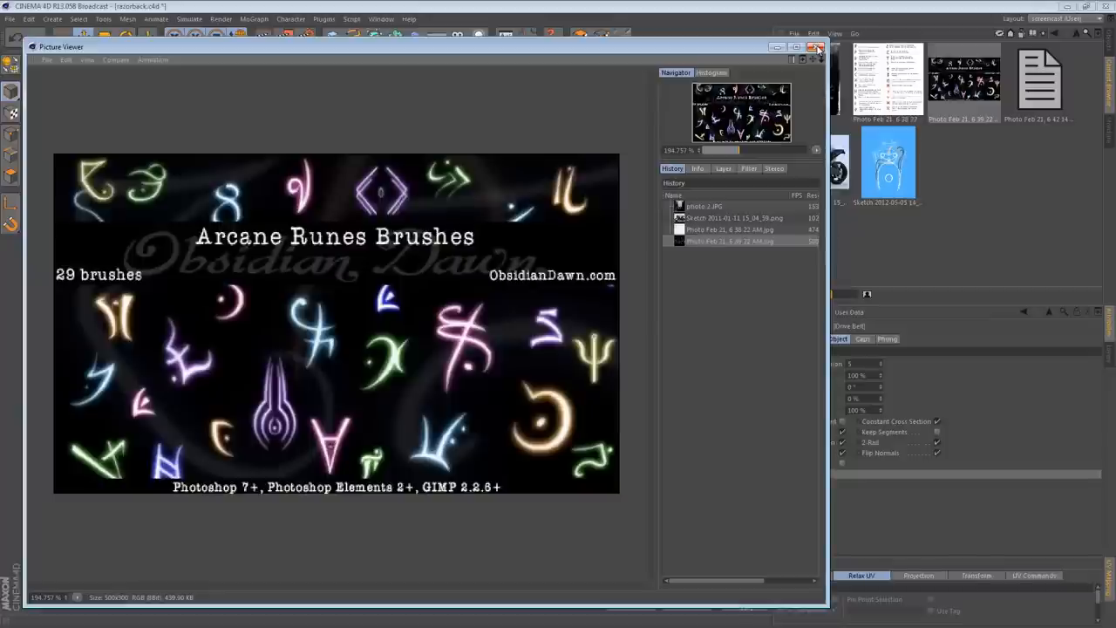
pyautogui.moveTo(818, 49)
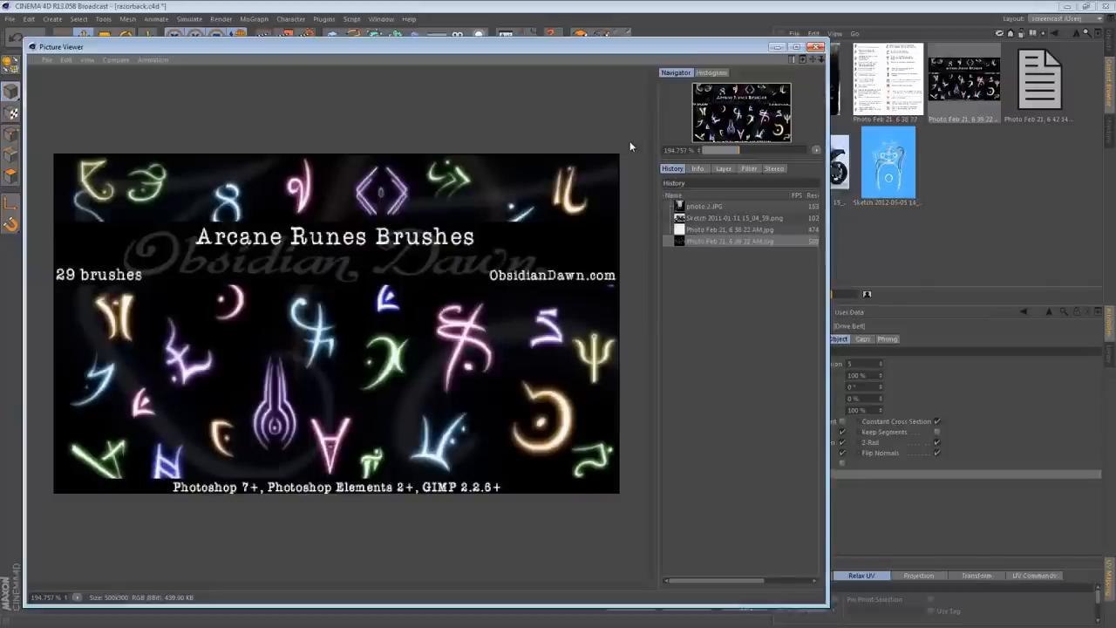
pyautogui.moveTo(695, 279)
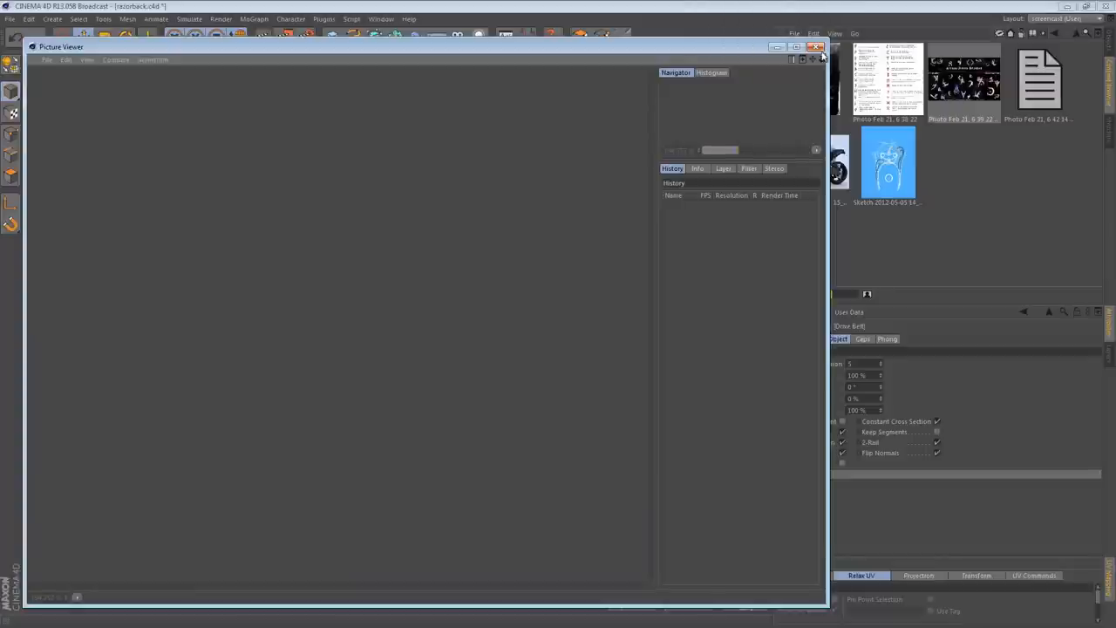
# Close the rune reference images viewer and orbit around the motorcycle model
pyautogui.click(822, 46)
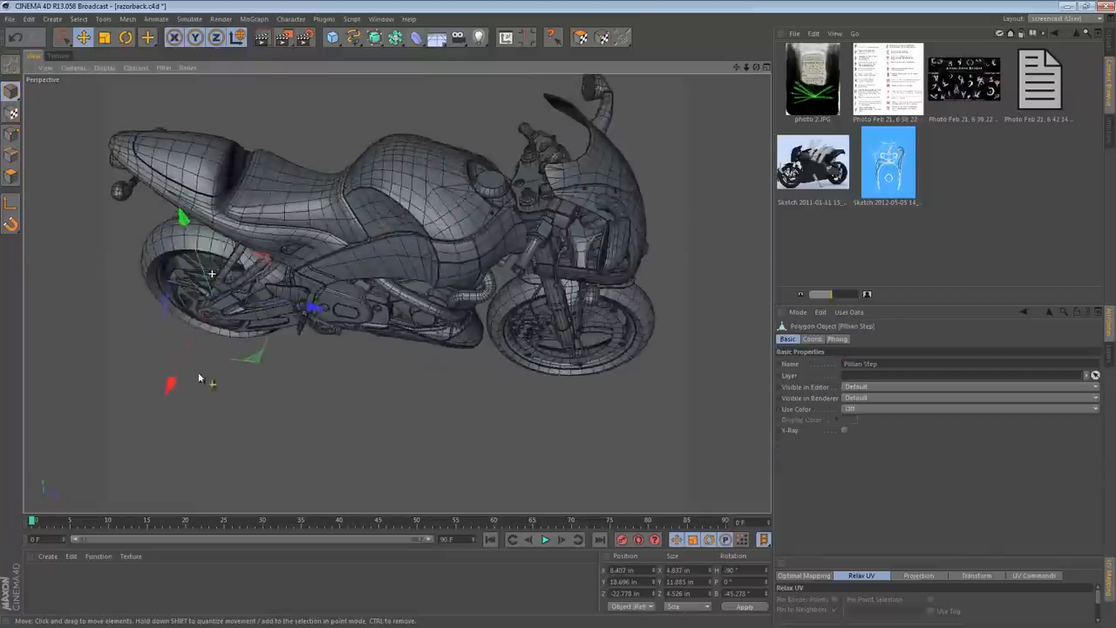
pyautogui.moveTo(199, 377); pyautogui.dragTo(306, 281)
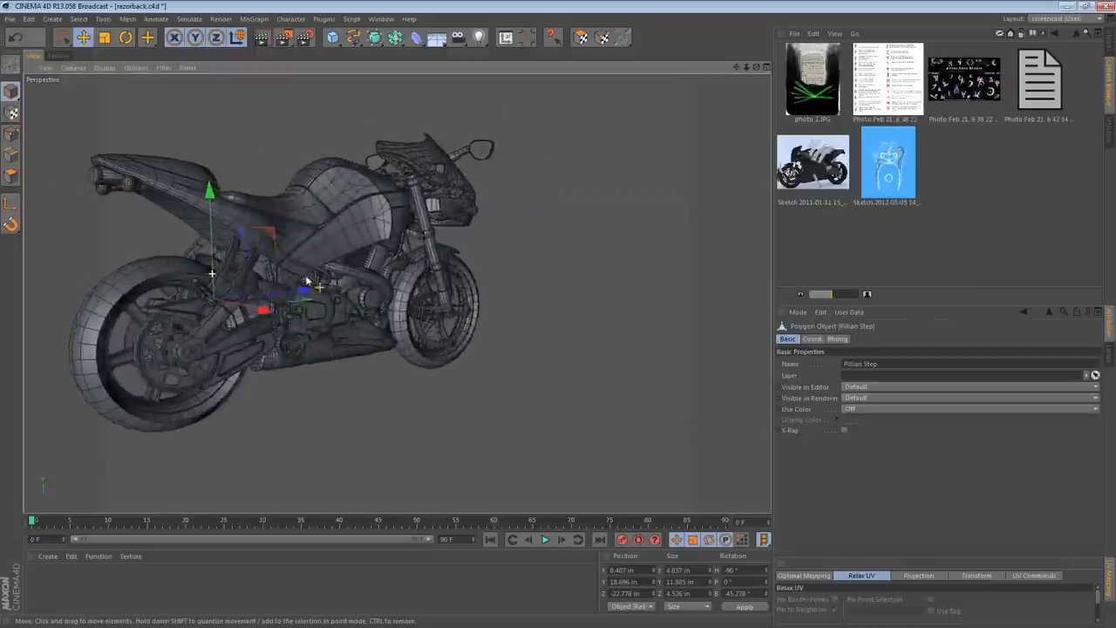